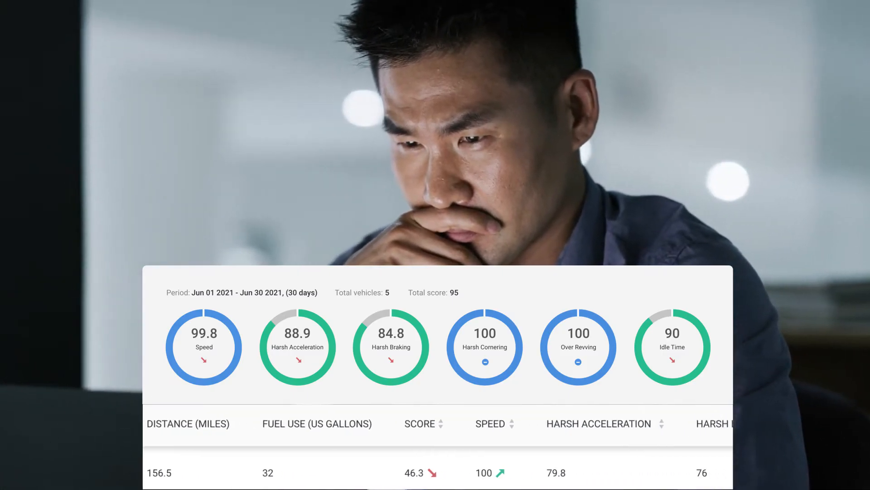
# Scroll the driver performance table right to reveal the Idle Time and Actions columns.
pyautogui.hscroll(3)
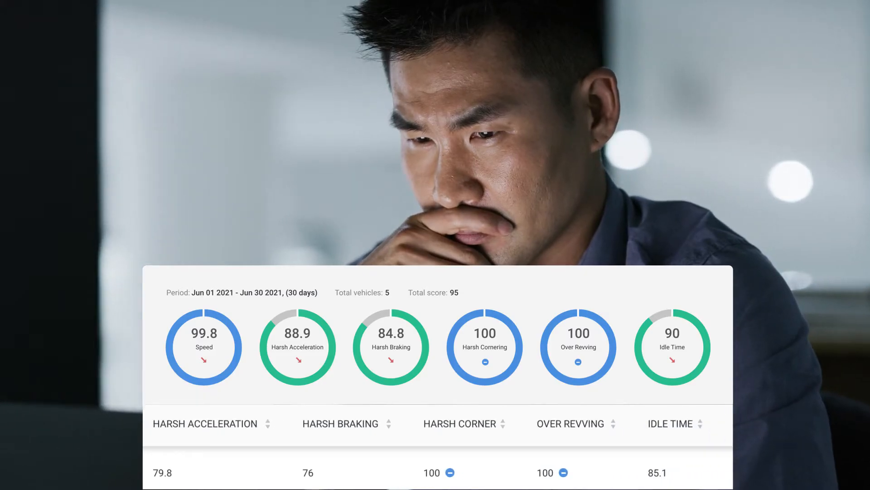
pyautogui.hscroll(3)
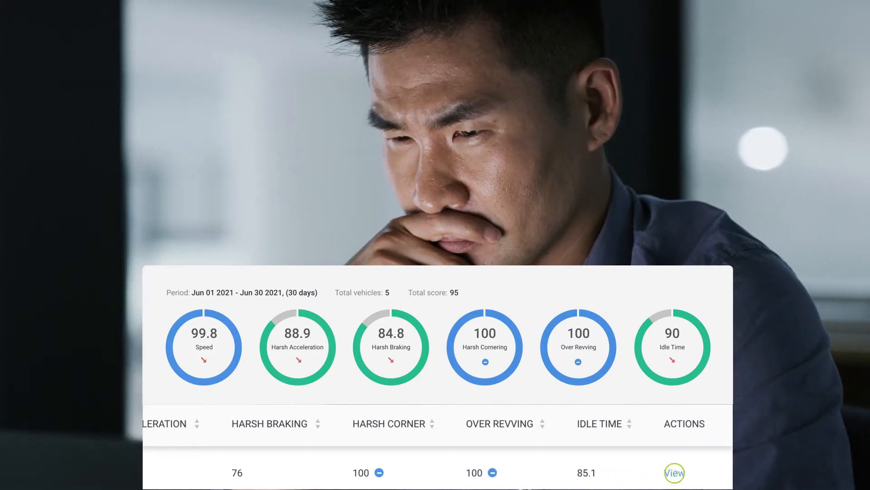
pyautogui.click(674, 472)
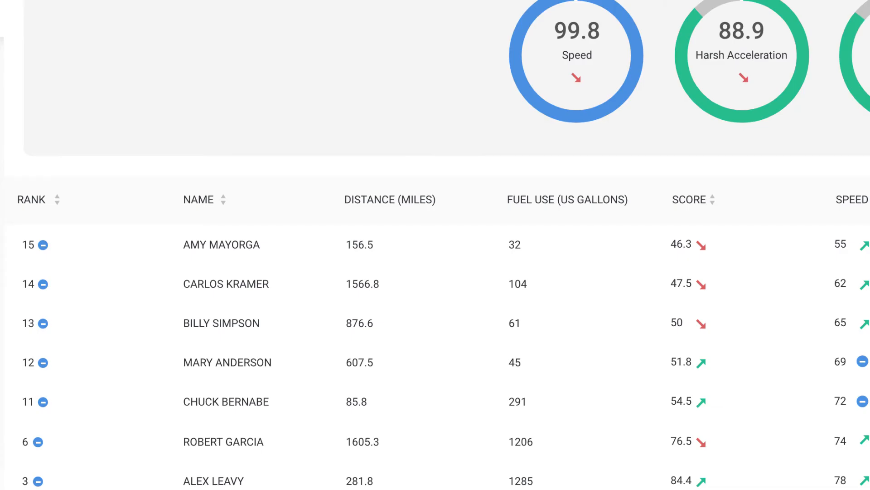
pyautogui.click(32, 200)
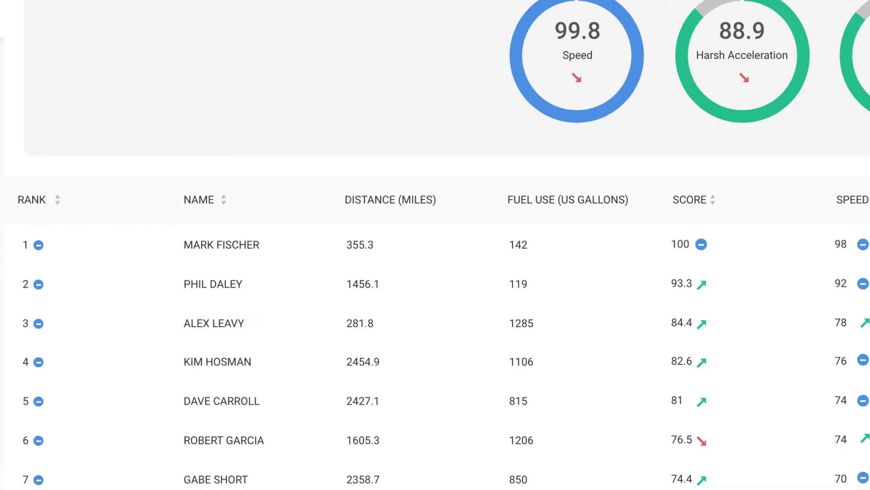